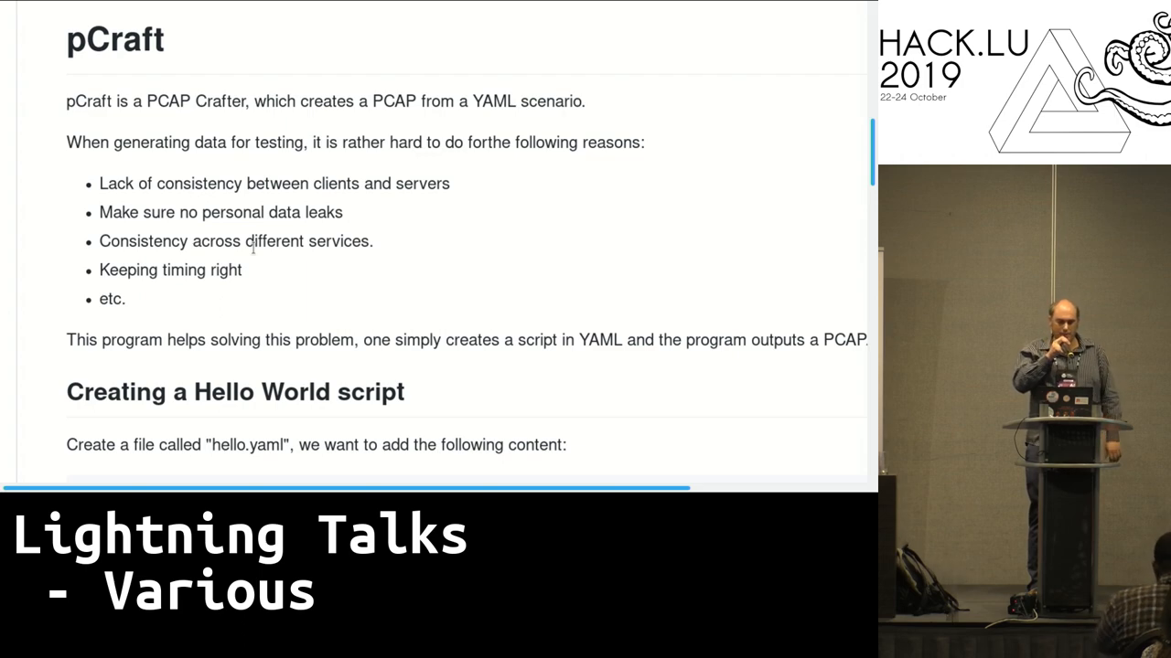
Scroll the pCraft README down to the 'Creating a Hello World script' hello.yaml example.
scroll(down, 3)
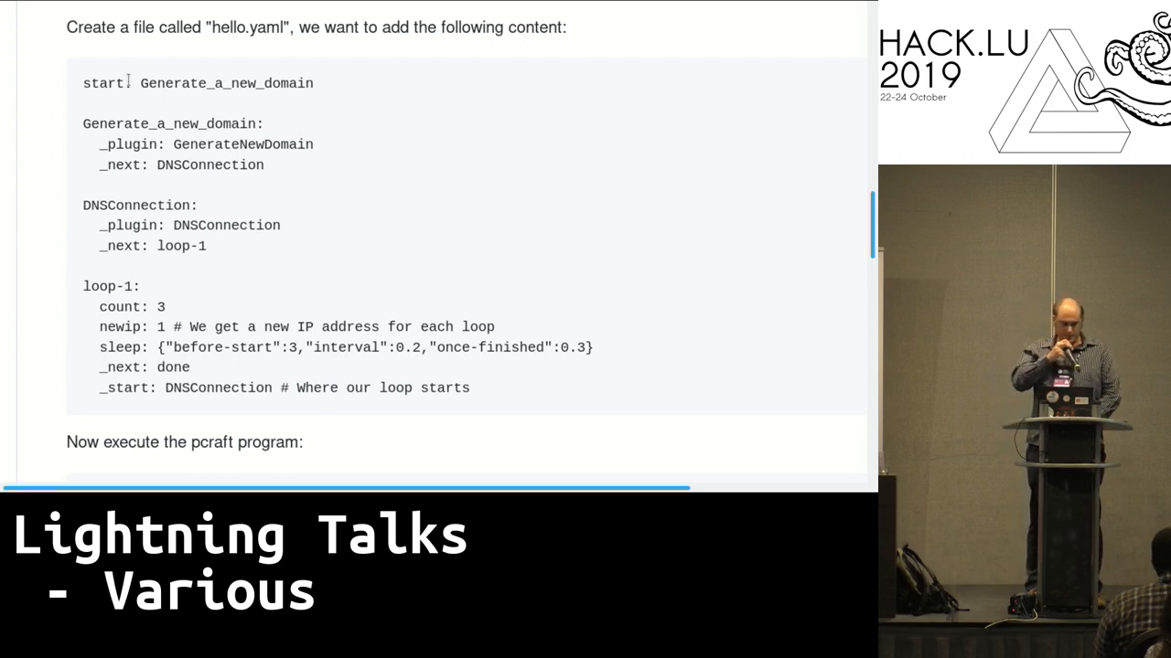
Highlight 'start' and then 'GenerateNewDomain' in the hello.yaml code block.
double_click(102, 83)
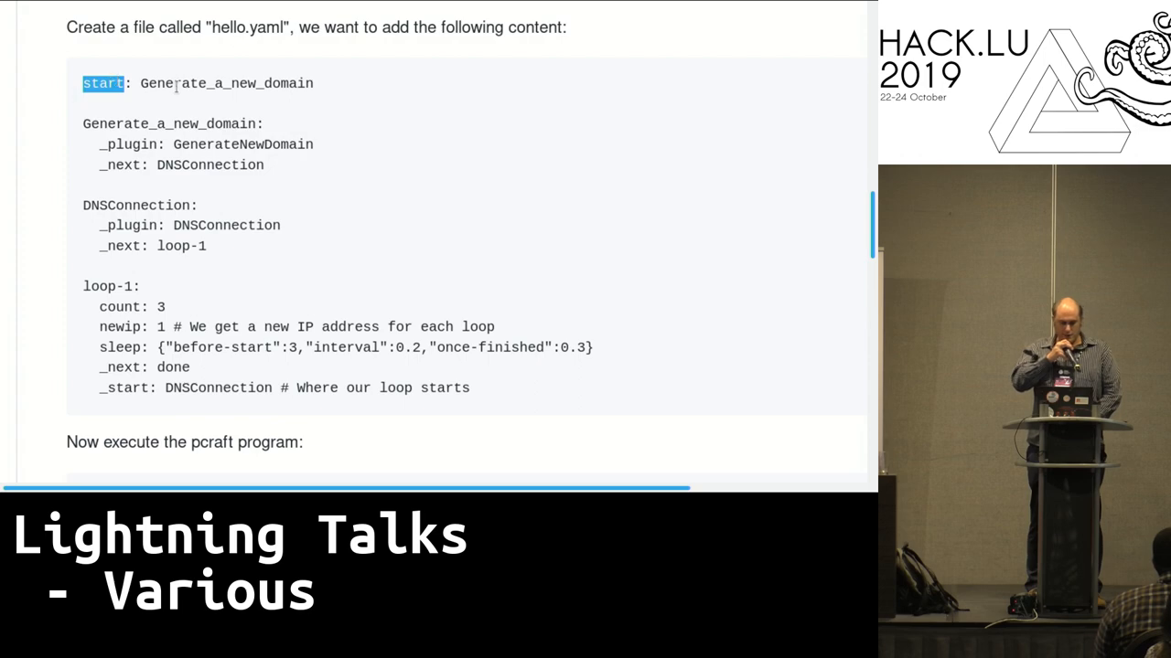
drag(82, 83, 313, 83)
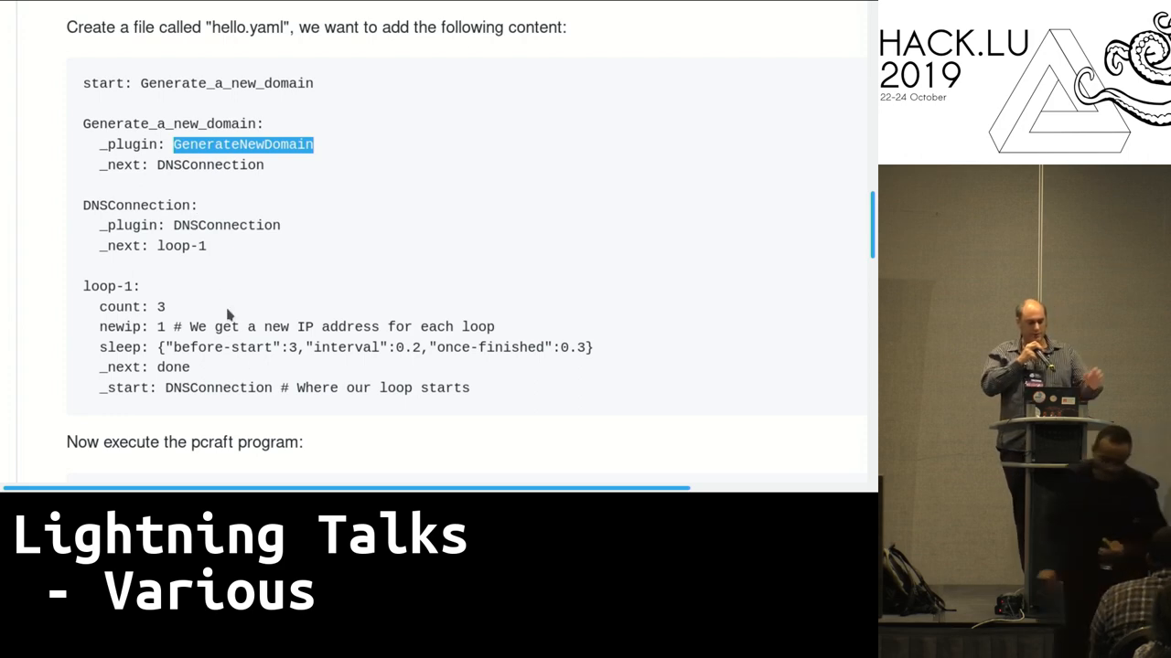
mouse_move(190, 336)
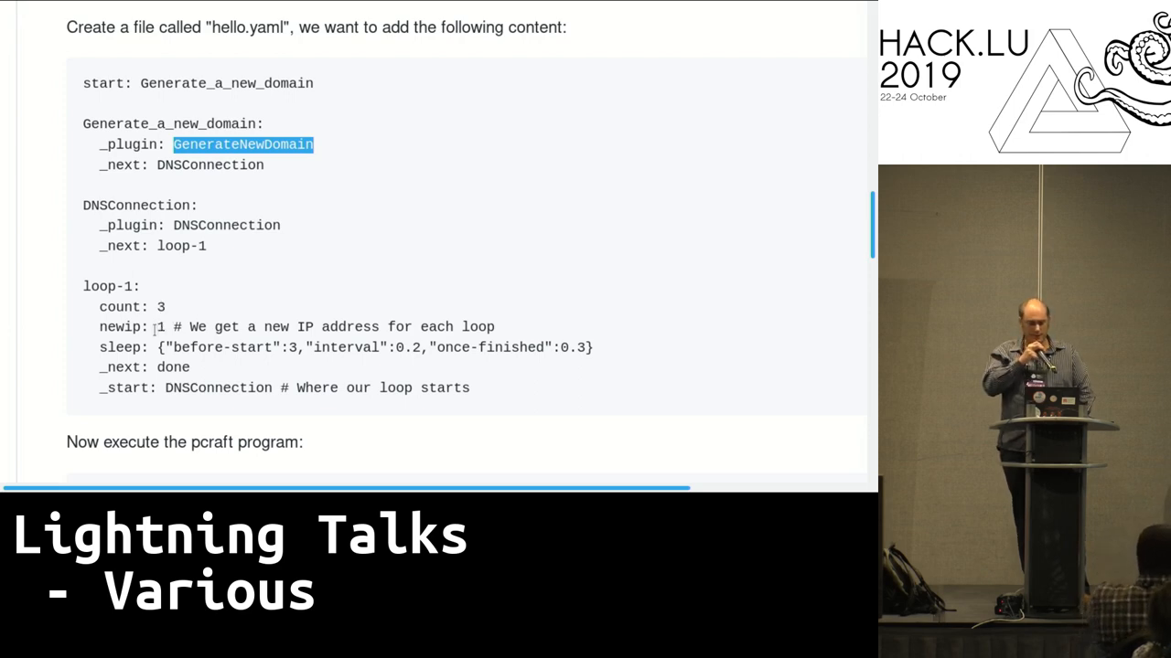
mouse_move(192, 367)
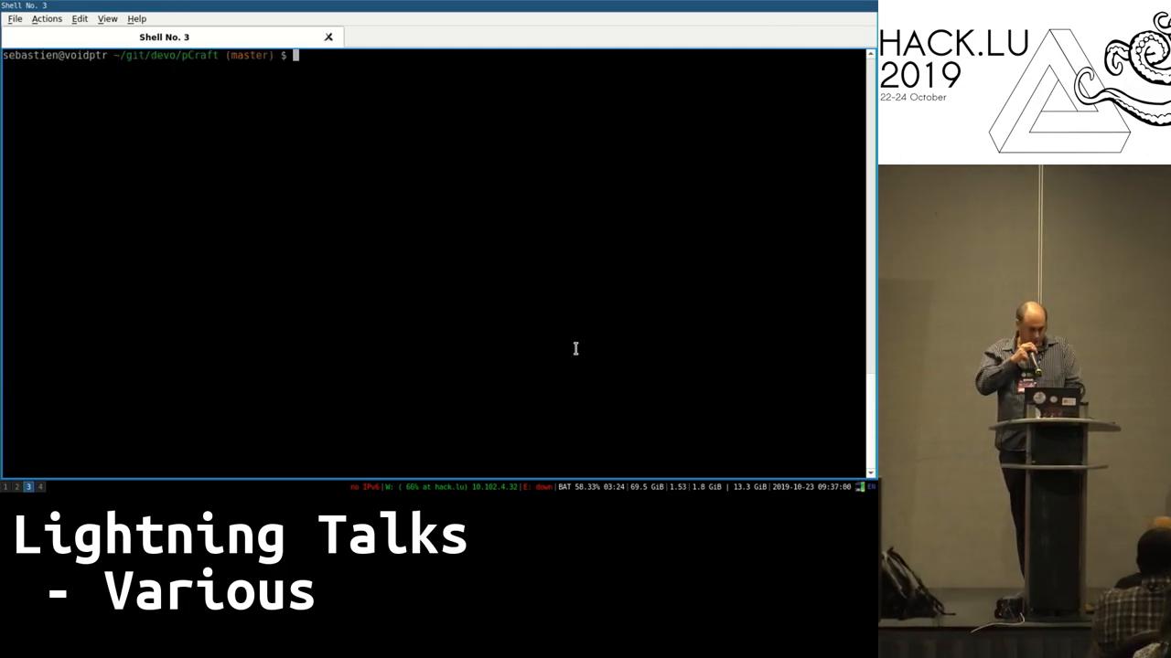
List the folder and run pcraft.py on samples/hello.yaml to produce hello.pcap.
text(ls)
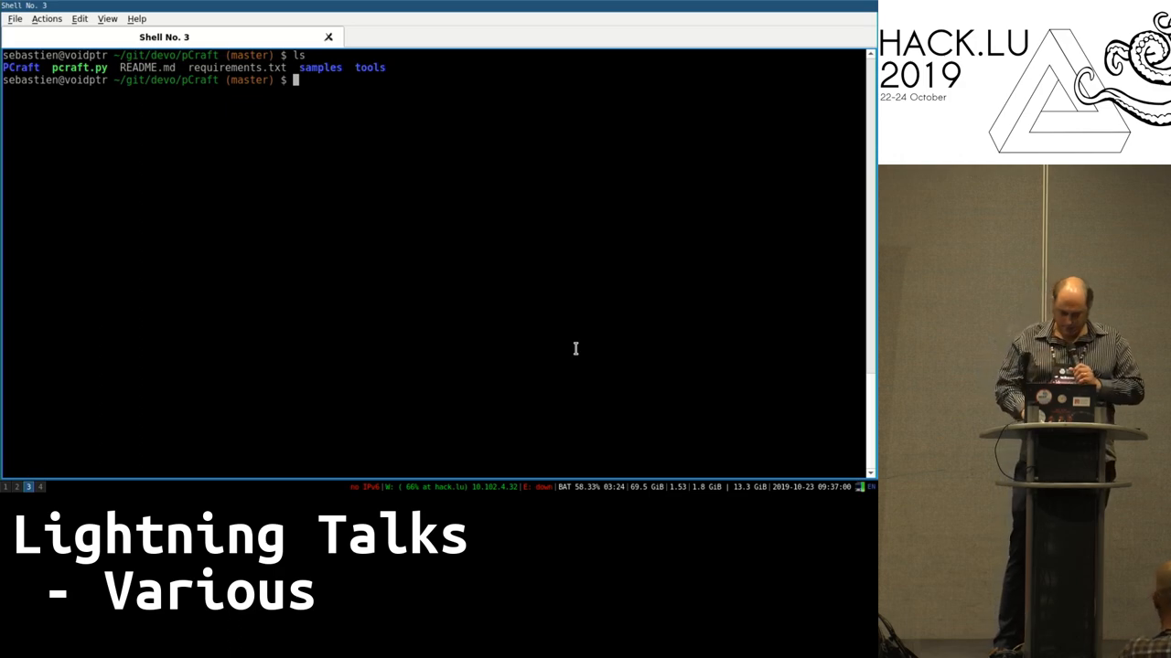
text(./pa)
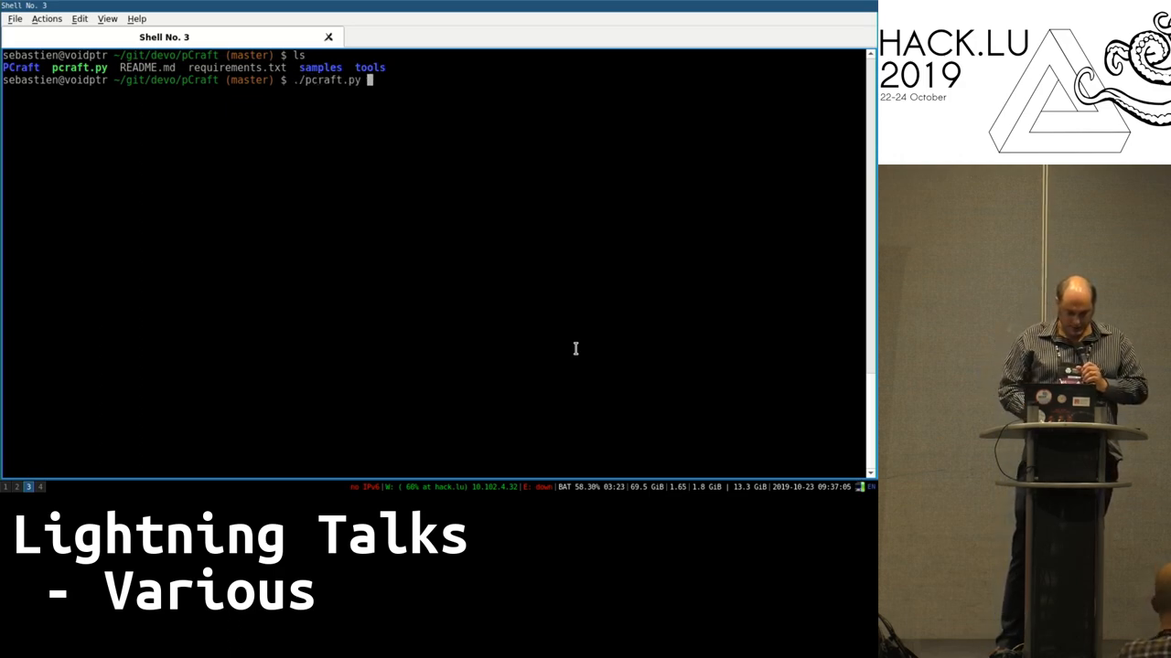
text(samples/)
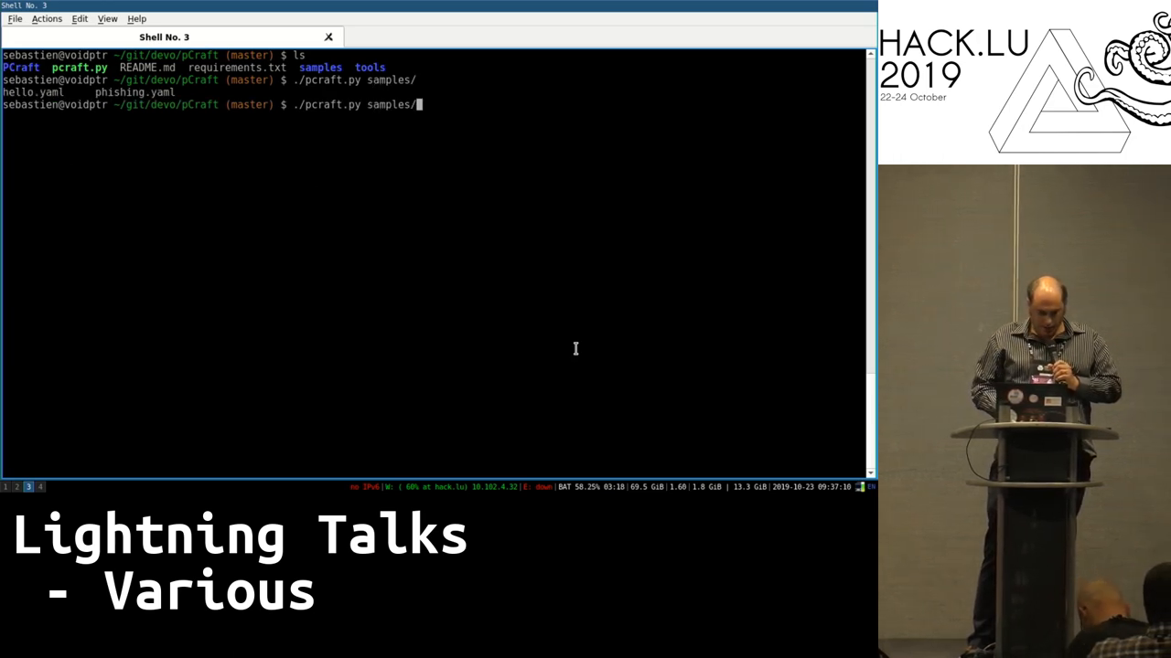
text(hello.yaml)
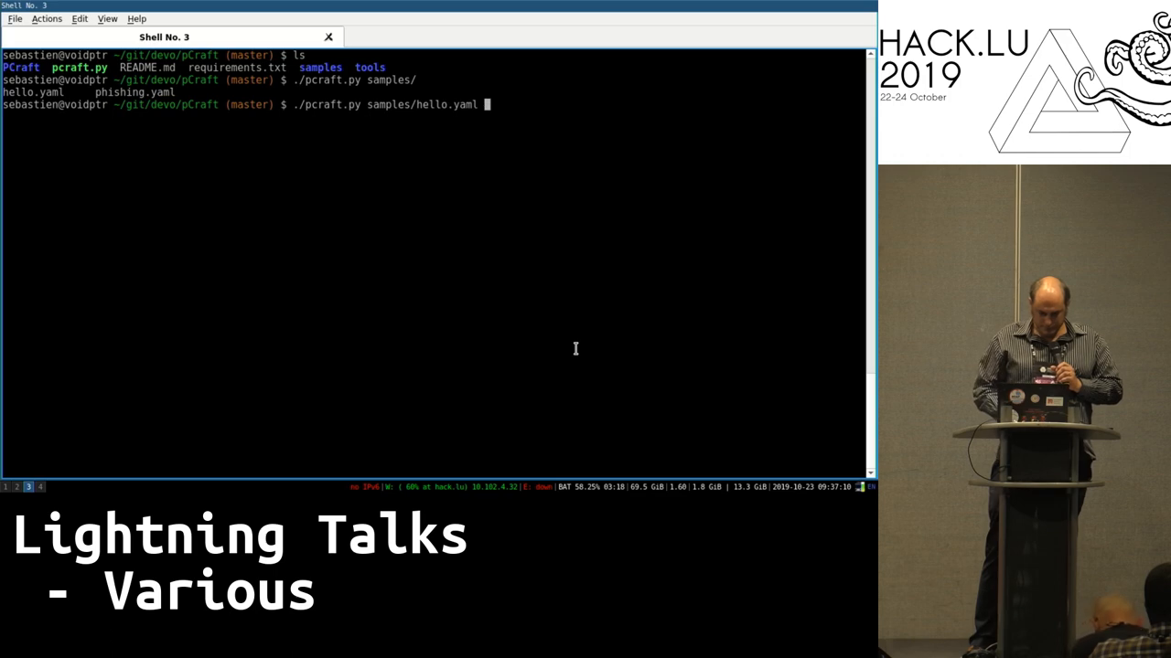
text(hello.)
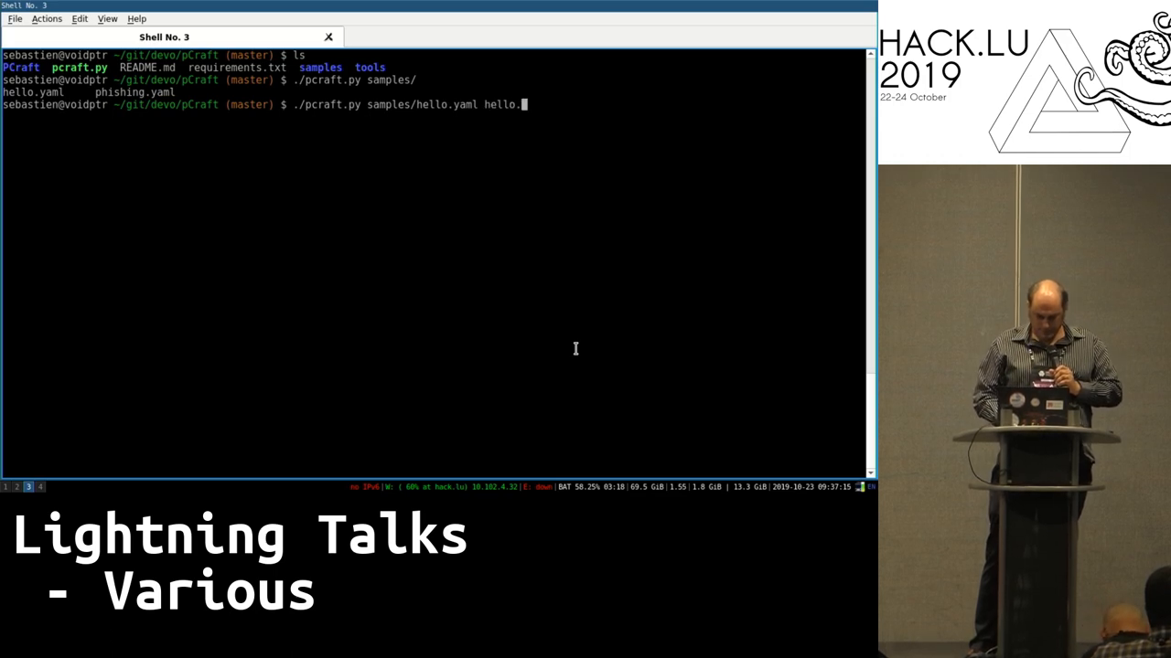
text(pcap)
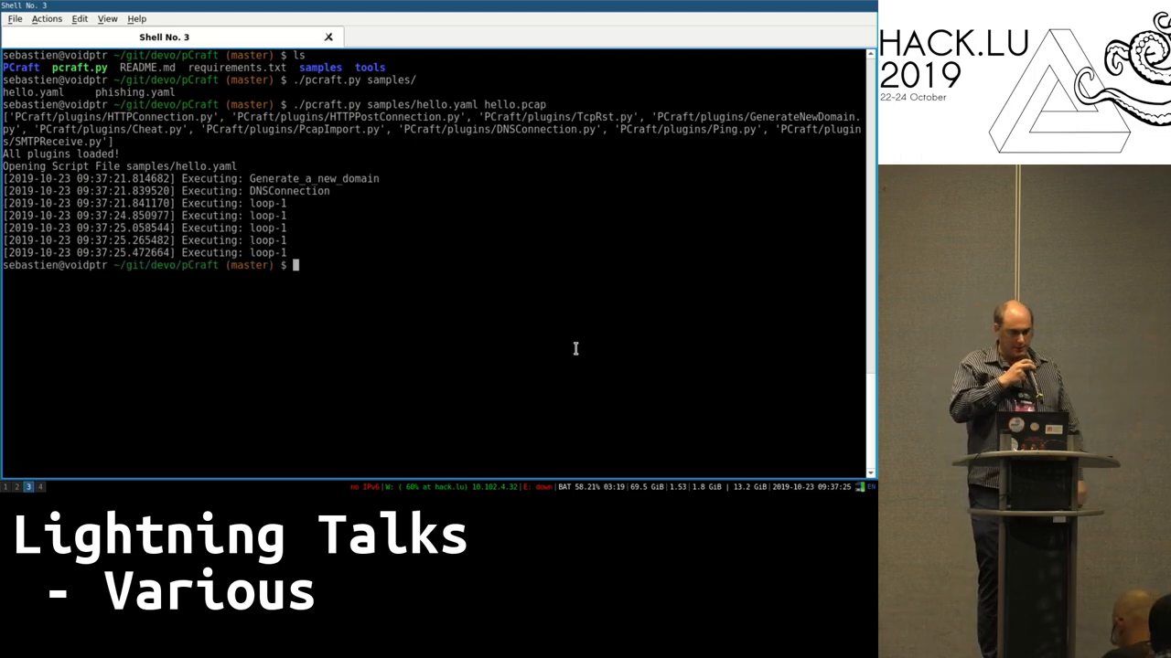
Launch Wireshark on hello.pcap from the shell.
text(wi)
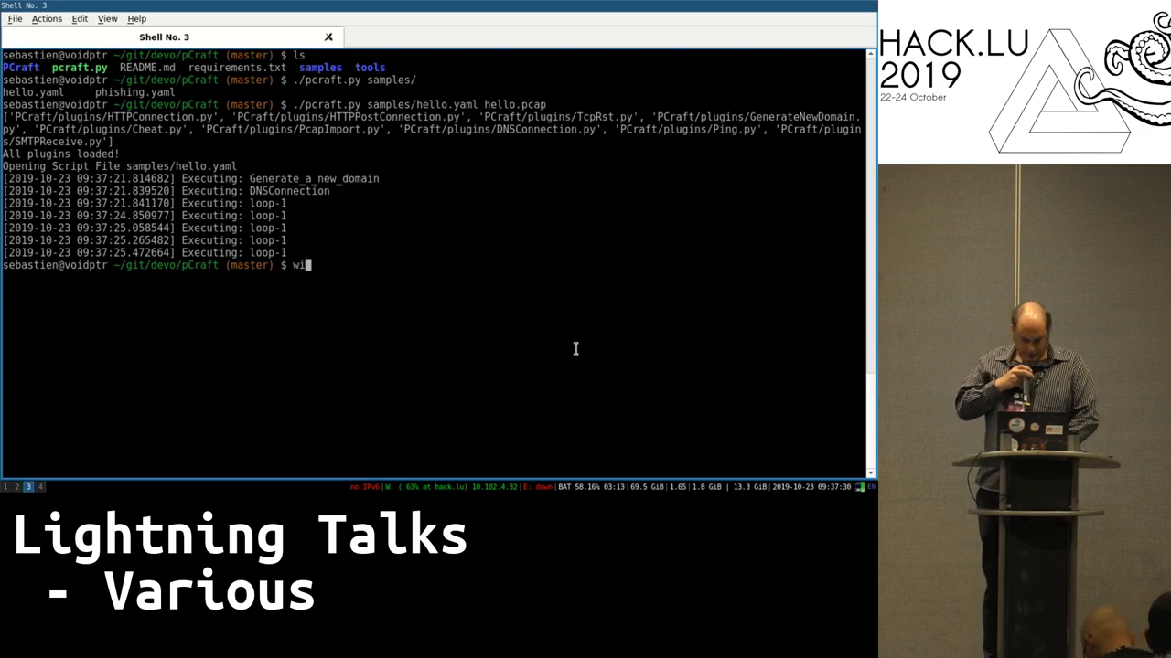
text(reshark)
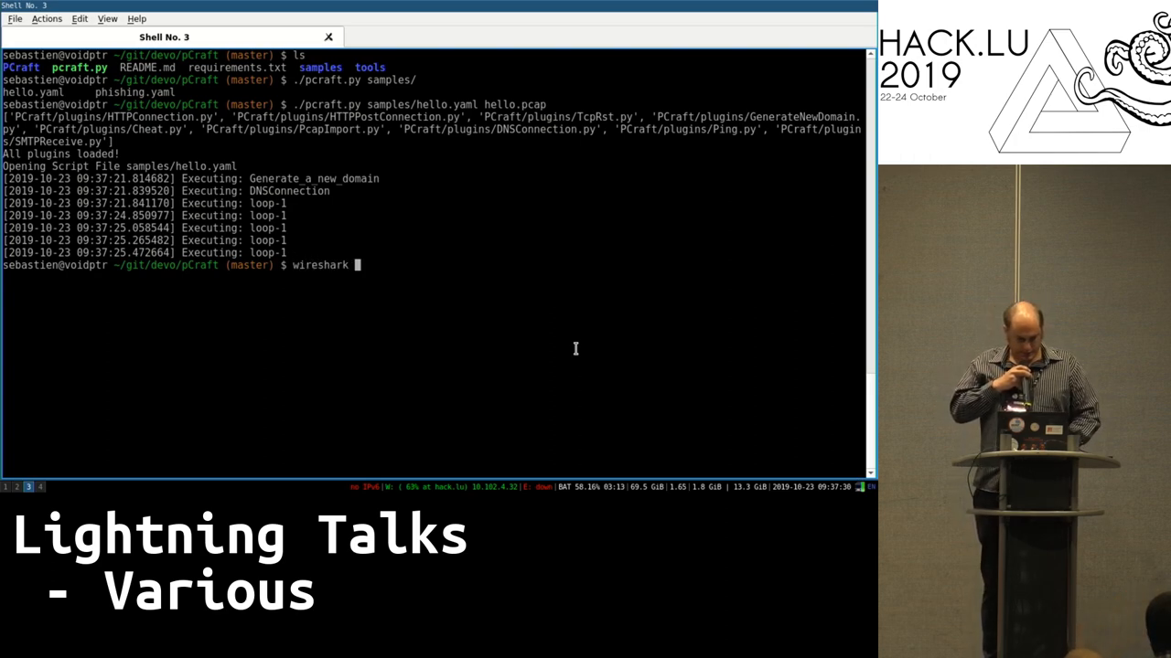
text(he)
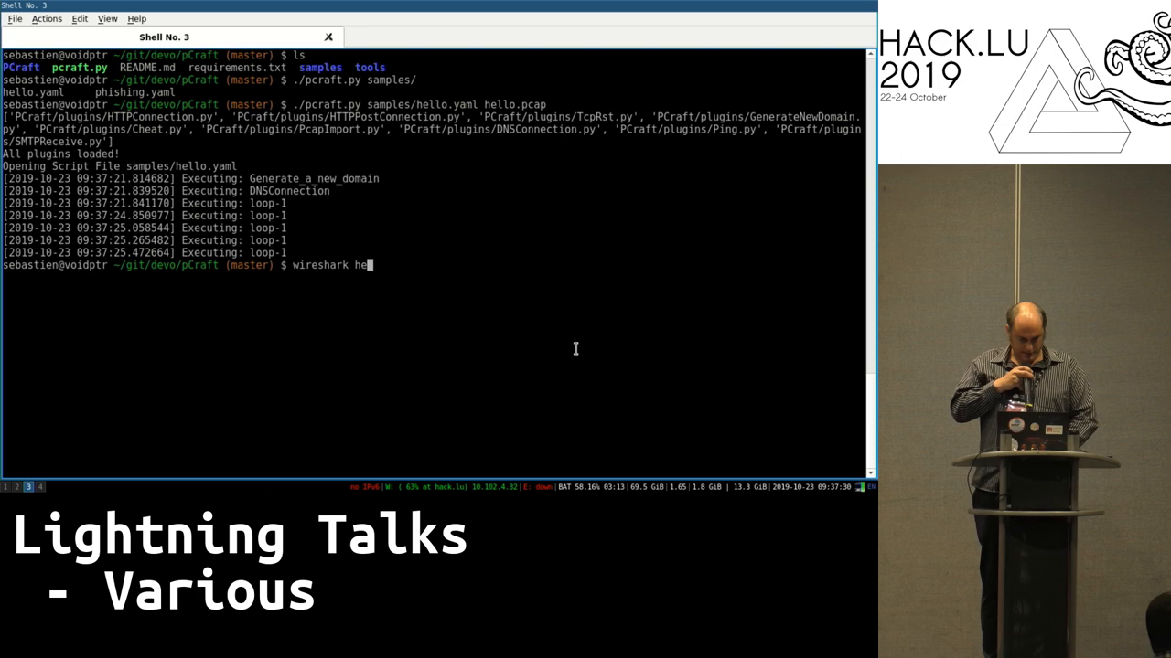
text(llo.pcap ll)
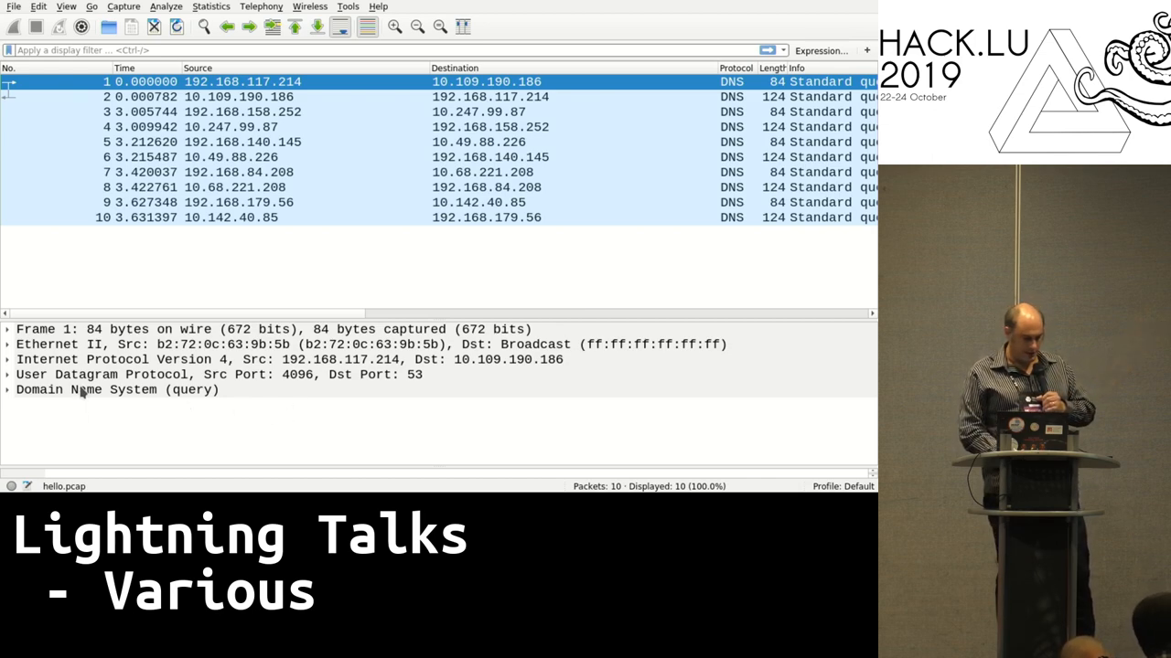
Expand packet 1's DNS Queries to show the A query for unsheathe-tapestries.com, then close Wireshark.
click(8, 390)
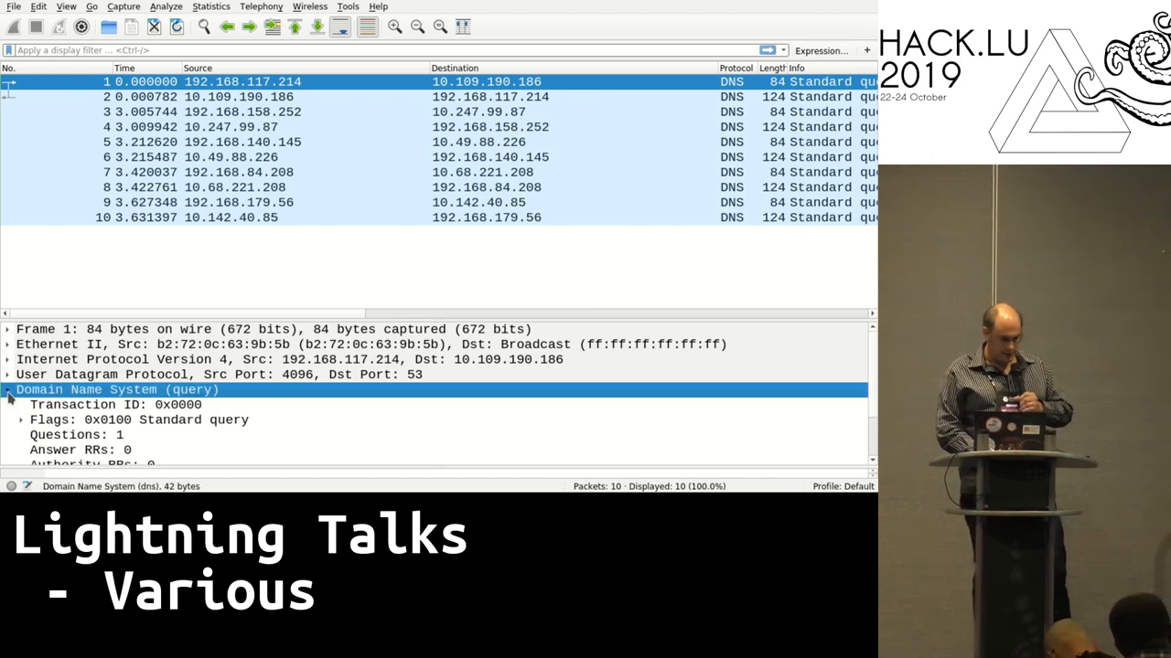
click(7, 390)
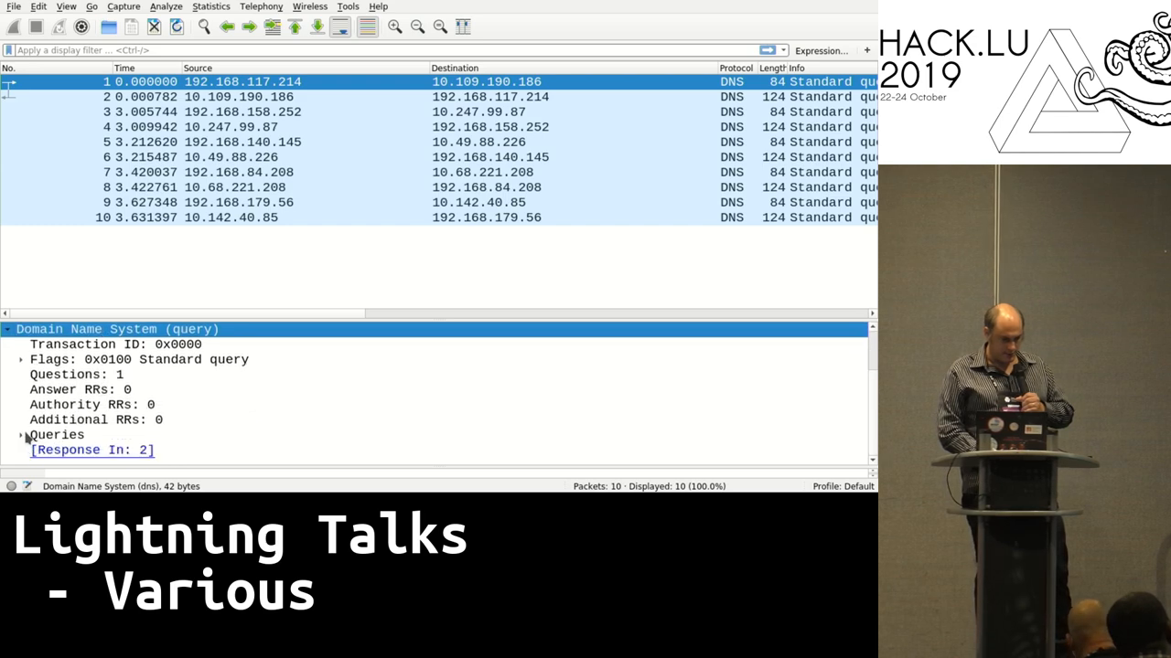
click(8, 434)
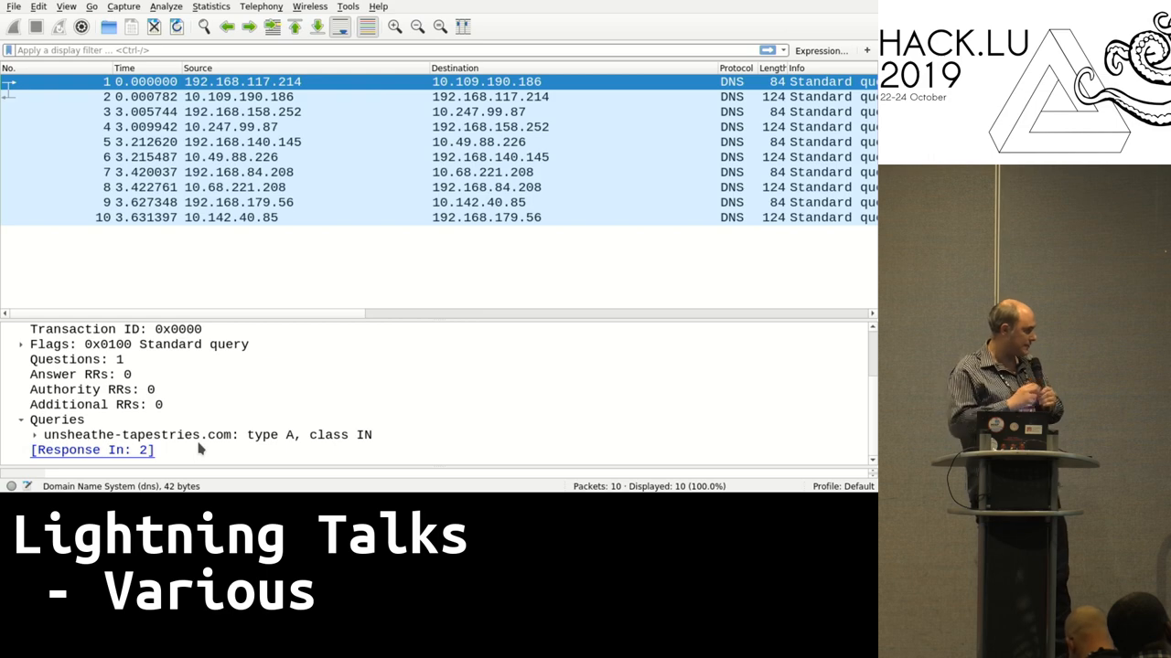
mouse_move(43, 145)
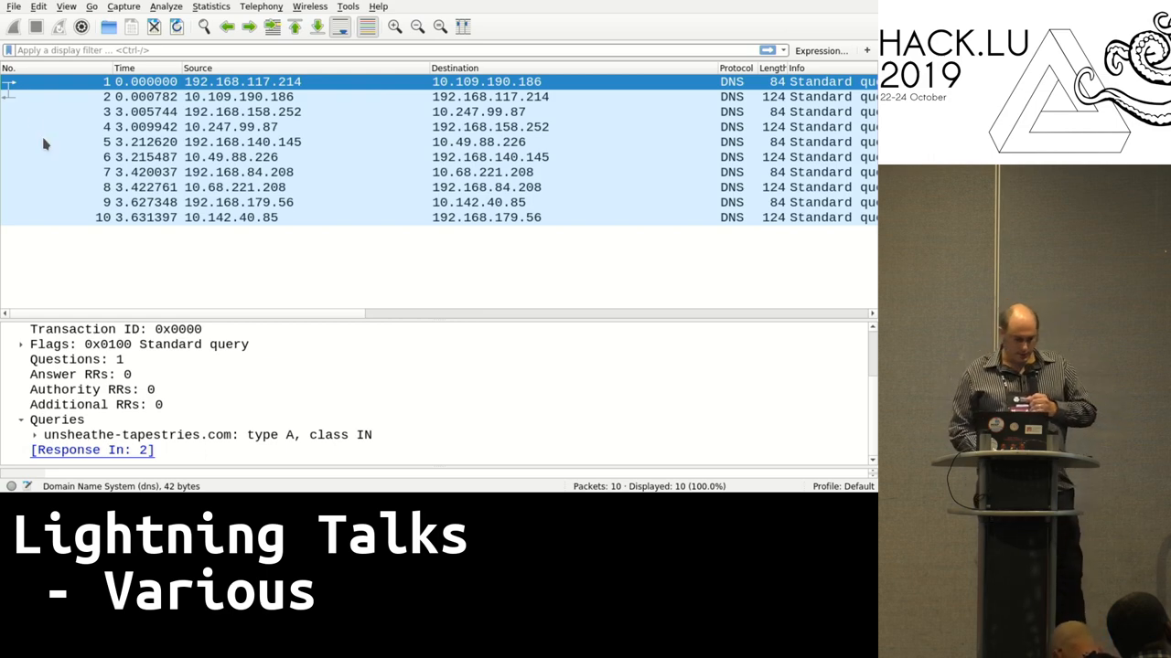
click(14, 7)
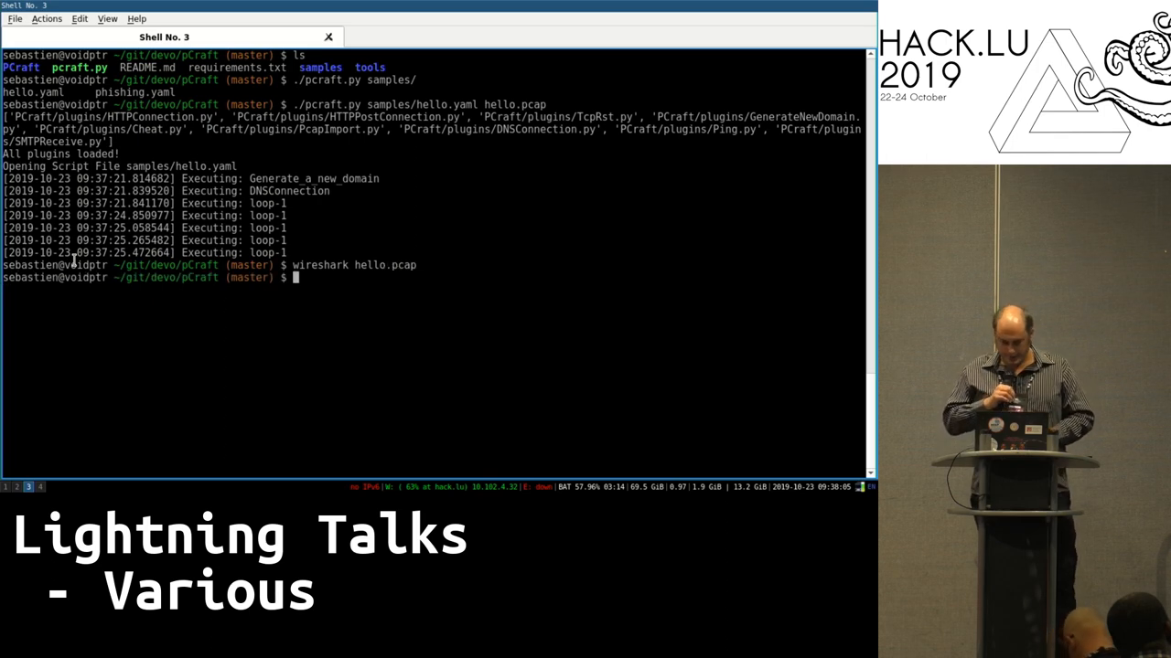
Change the shell directory to PCraft/.
text(cd)
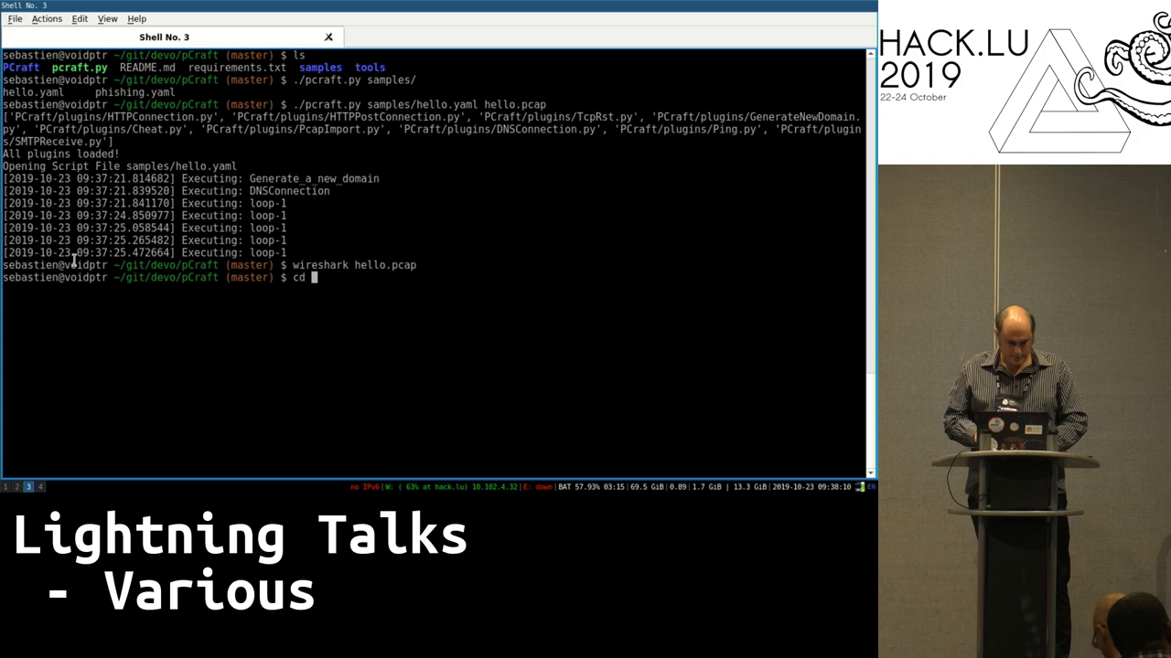
text(PCraft/)
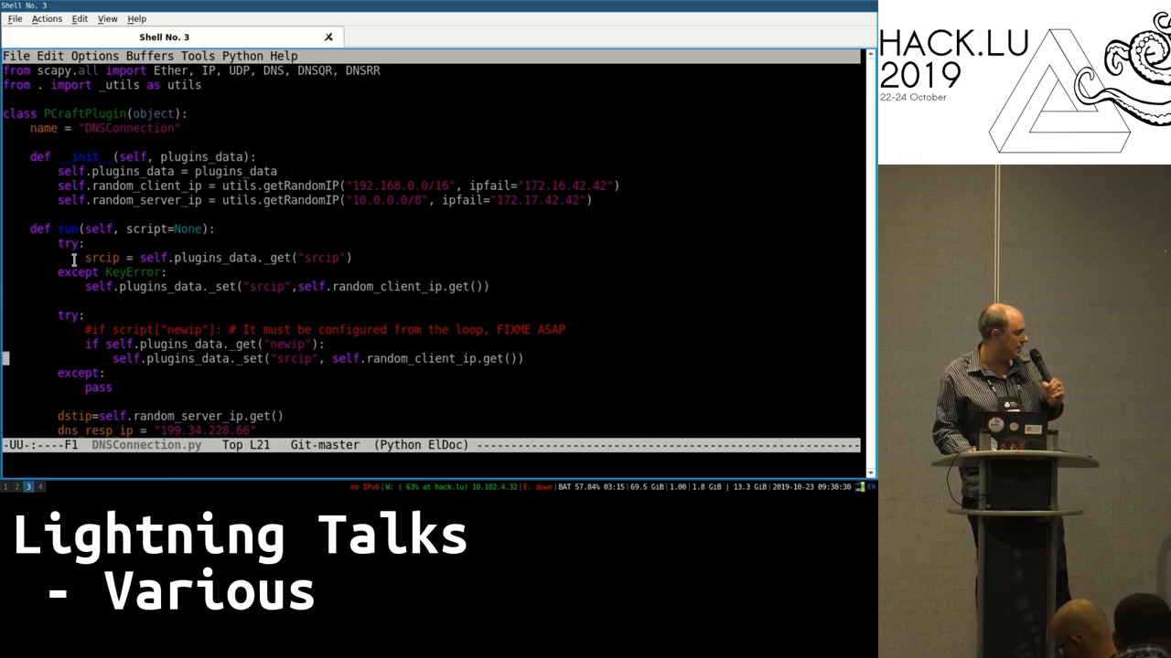
Scroll DNSConnection.py, then open TcpRst.py with C-x C-f and scroll to its end.
scroll(down, 3)
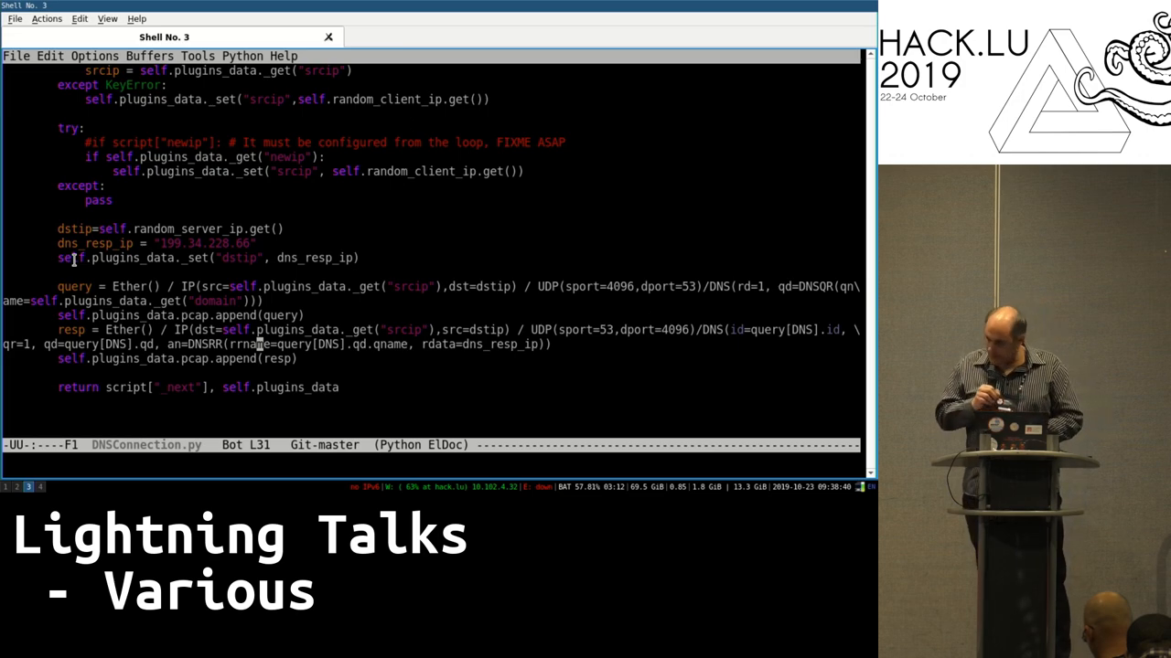
key(C-x C-f)
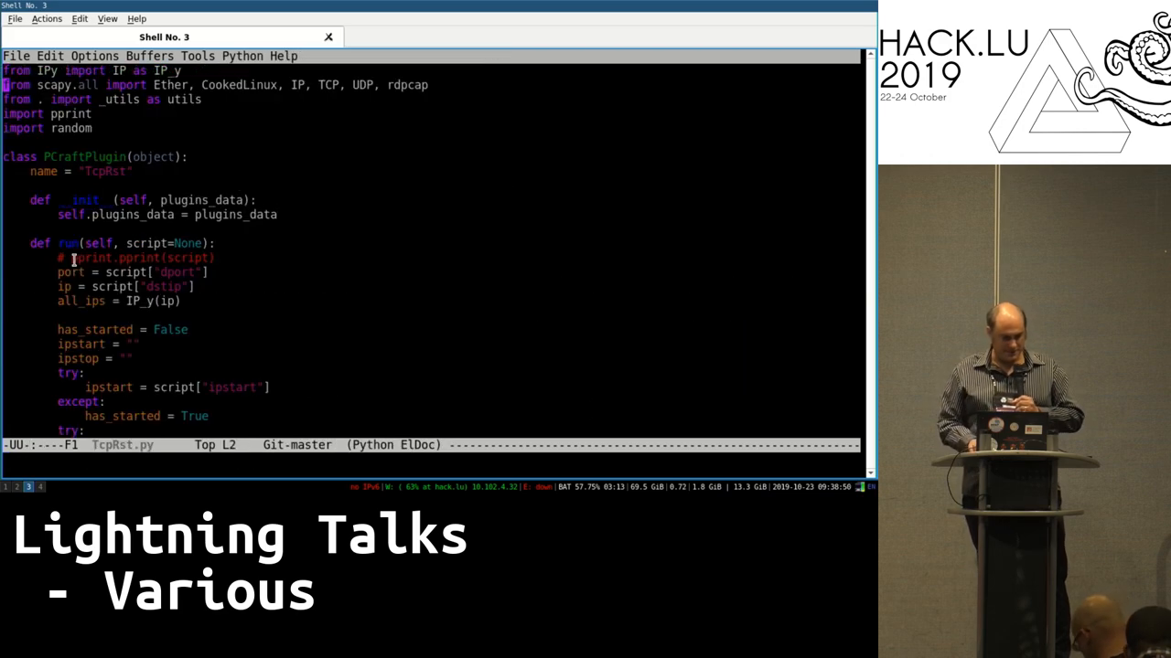
scroll(down, 3)
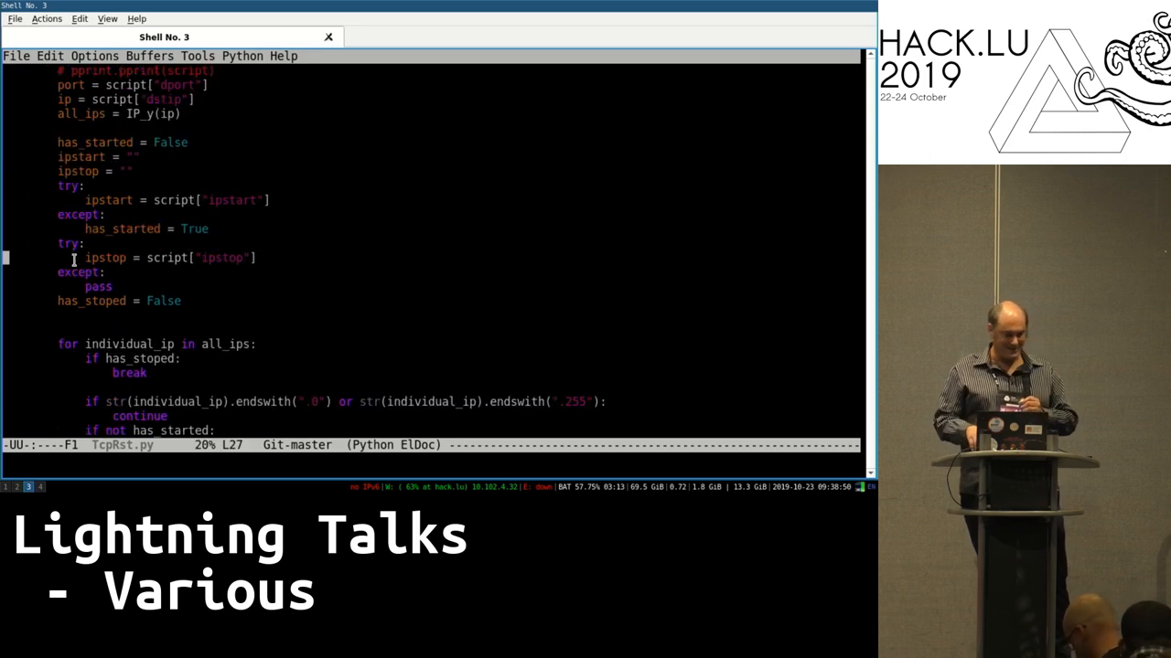
scroll(down, 3)
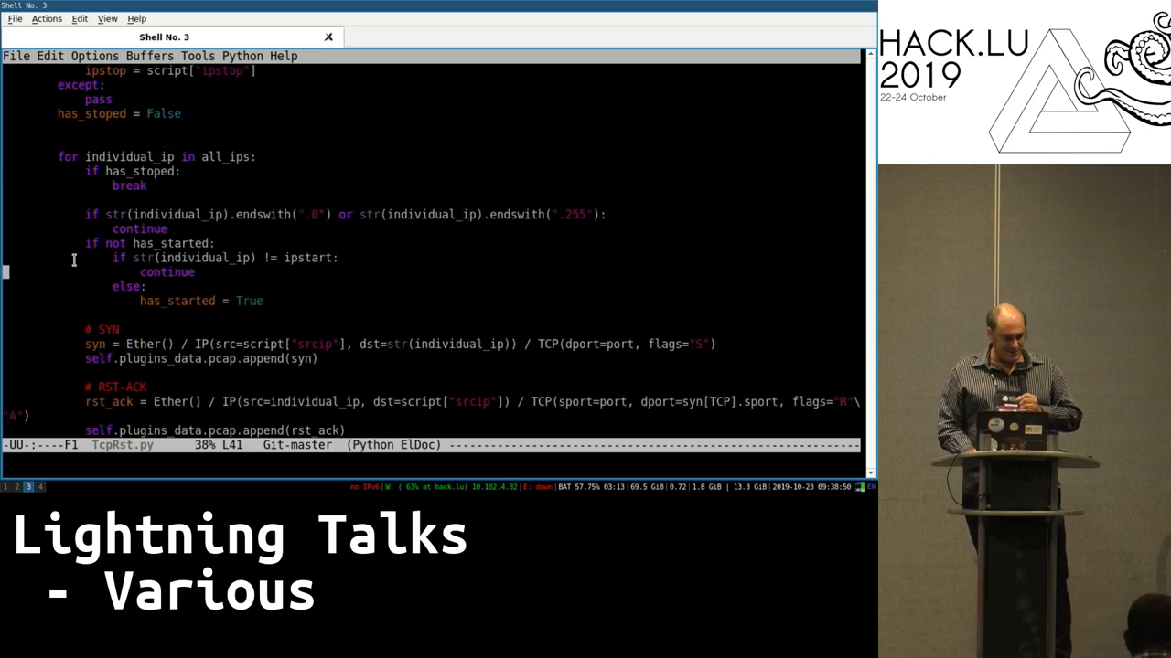
scroll(down, 3)
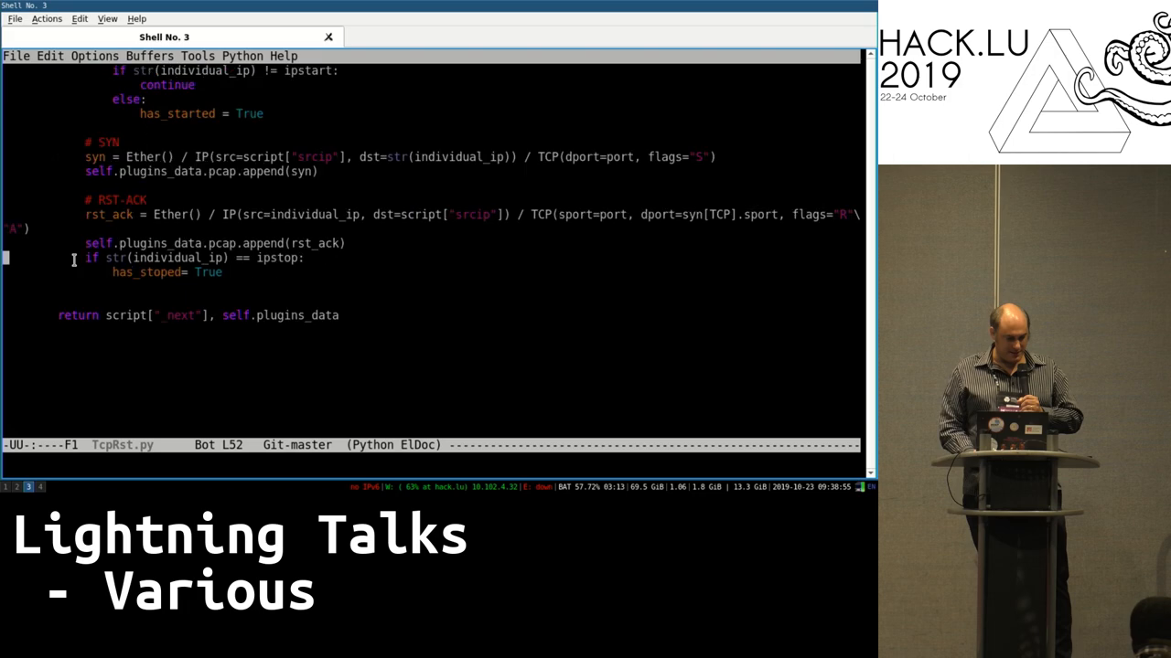